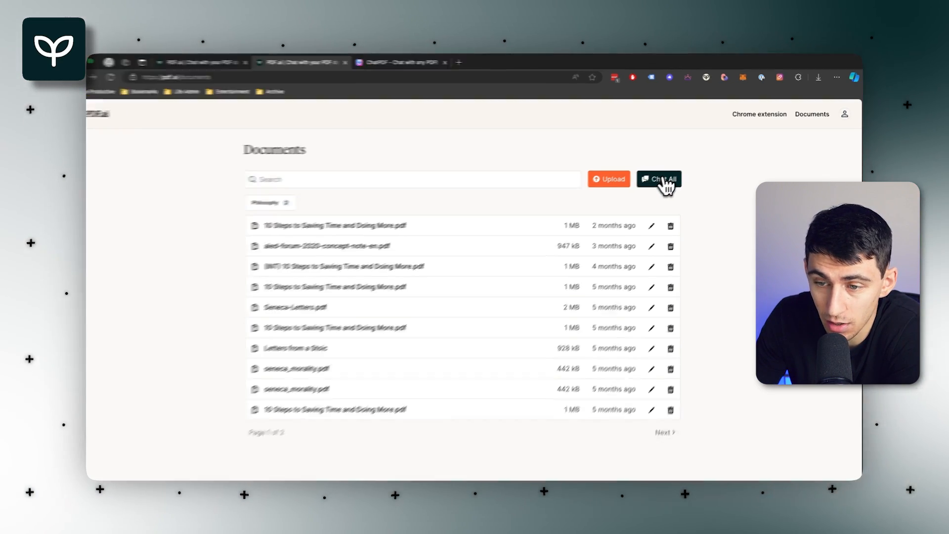
Start a Chat All conversation across every library document and begin a new question.
click(659, 179)
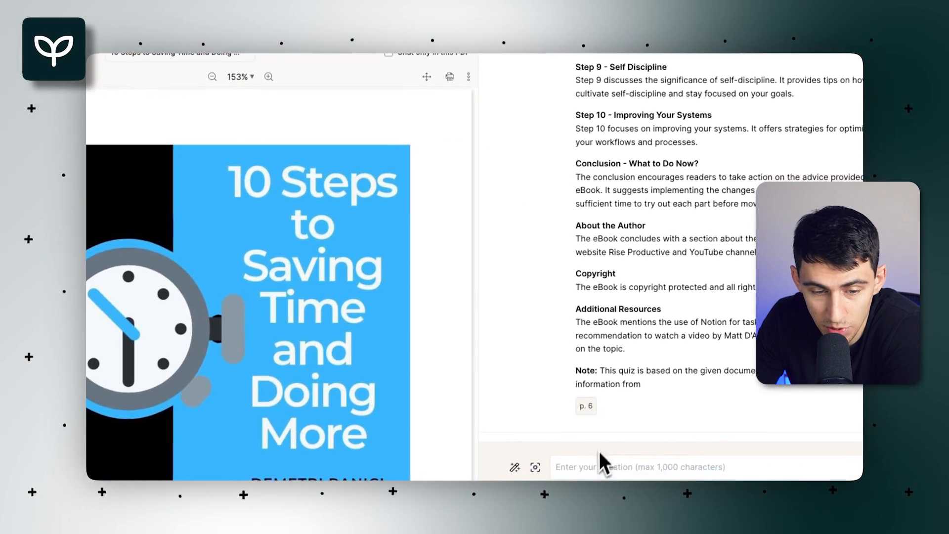
click(287, 166)
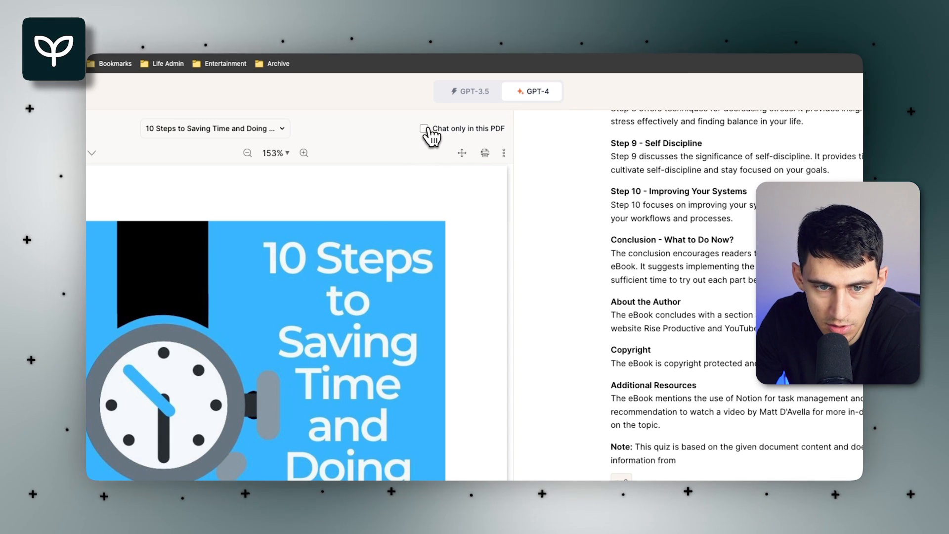
mouse_move(360, 157)
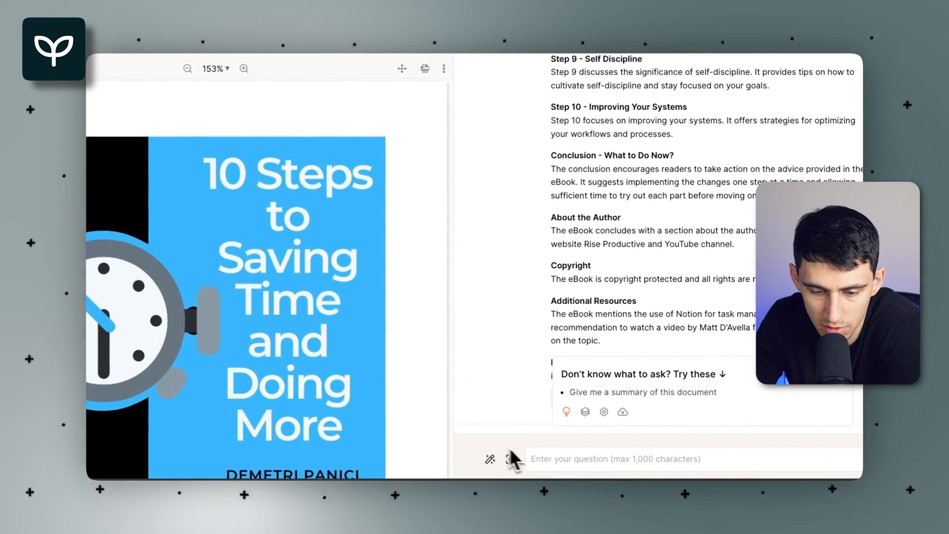
Ask for a mixture of advice between 10 Steps to Saving Time and Seneca's letters.
text(What would b)
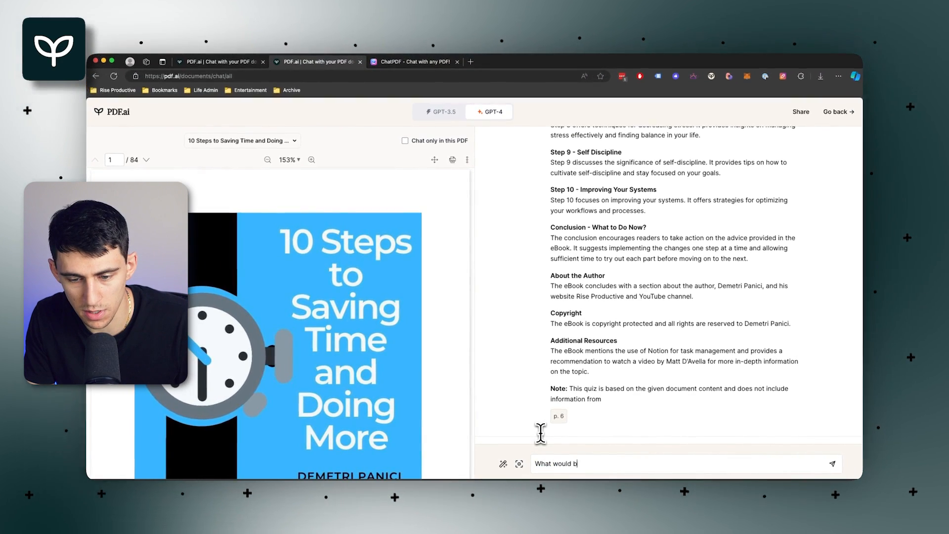
text(e a good mixt)
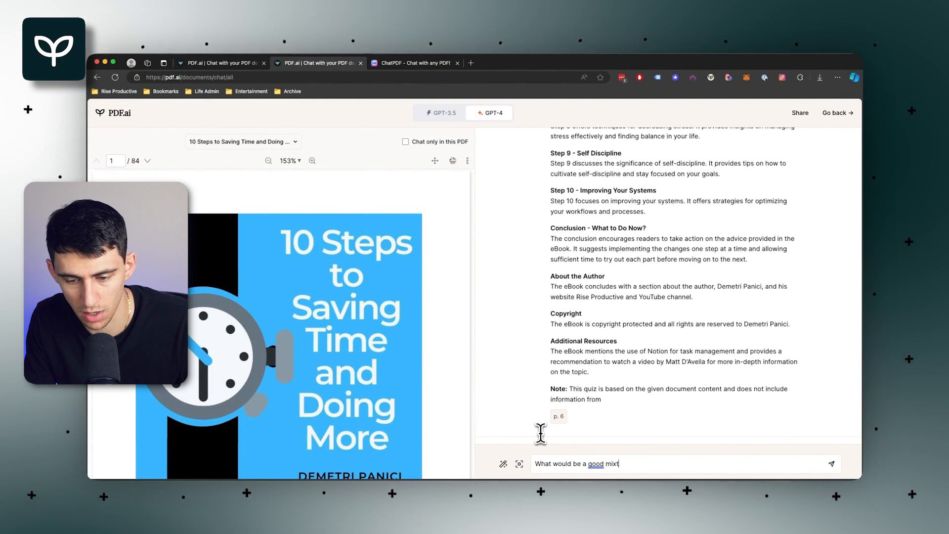
text(ure of advice between)
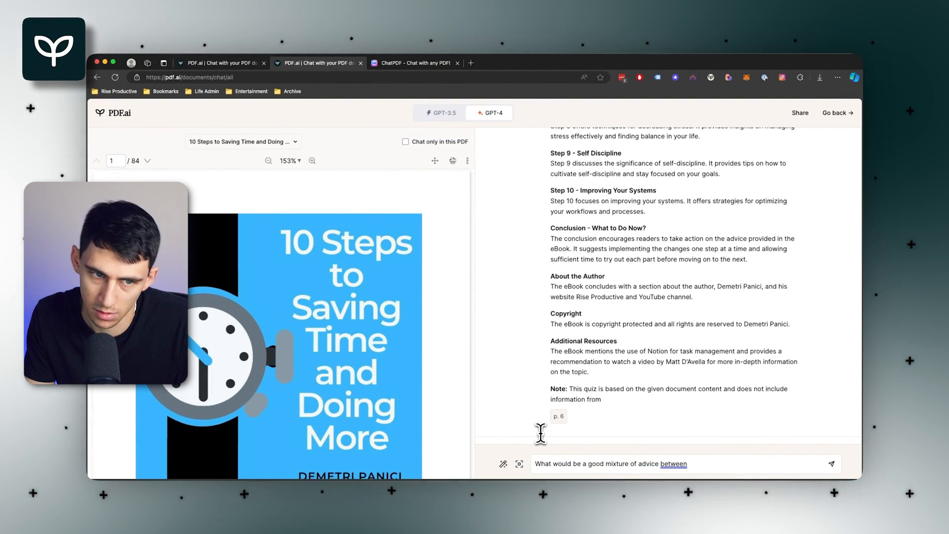
text(10 steps to saving time and doing more for productivity and life ad)
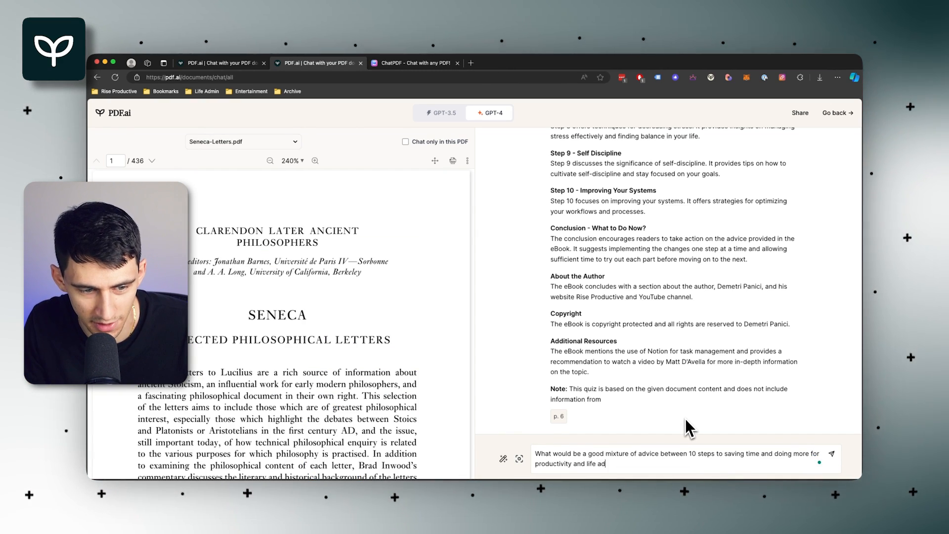
text(vice from secas)
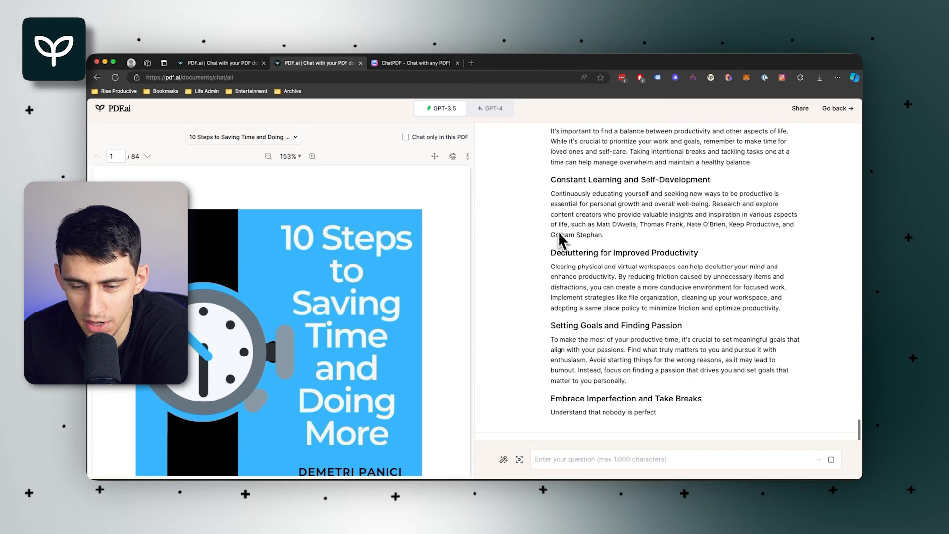
Download the open Russell In Praise of Idleness essay PDF into the Downloads folder.
scroll(down, 3)
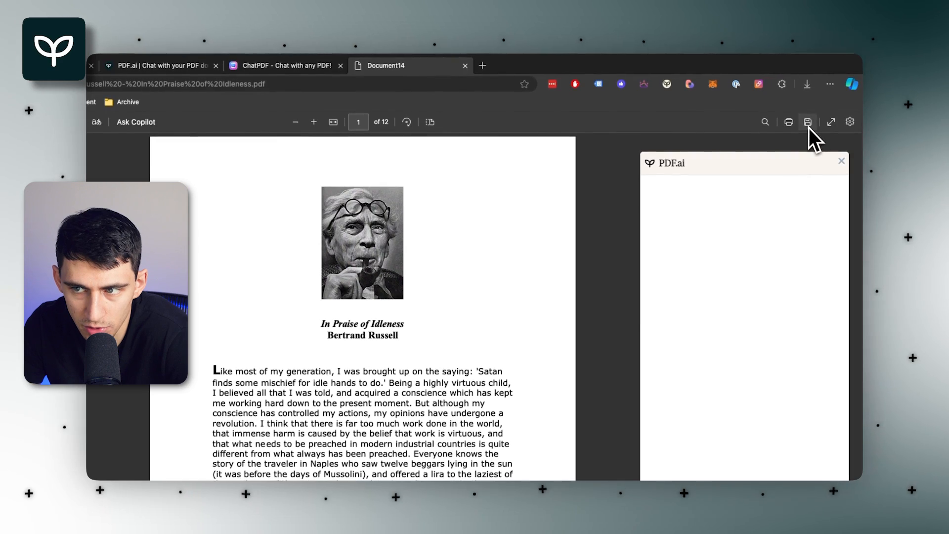
click(808, 122)
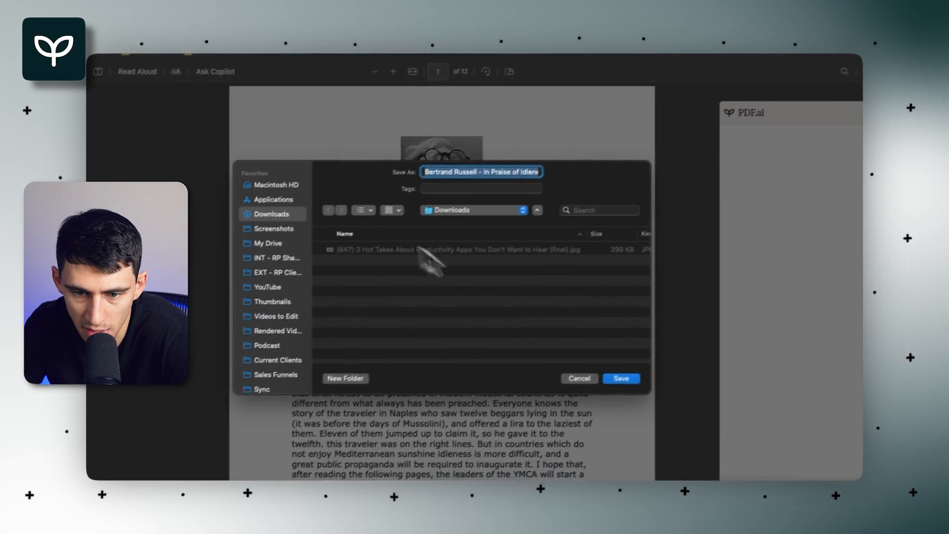
click(622, 378)
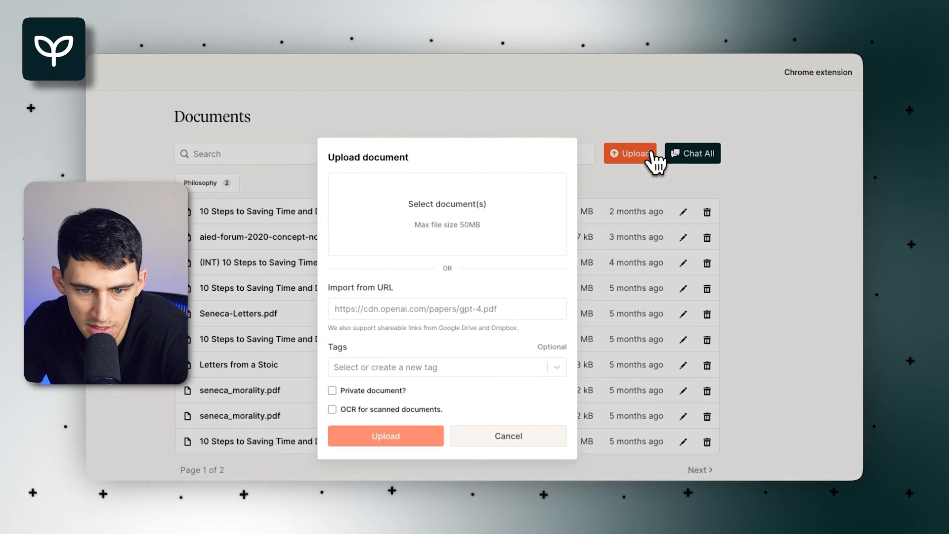
In the upload form, enable OCR for scanned documents in English, then dismiss the form.
click(332, 409)
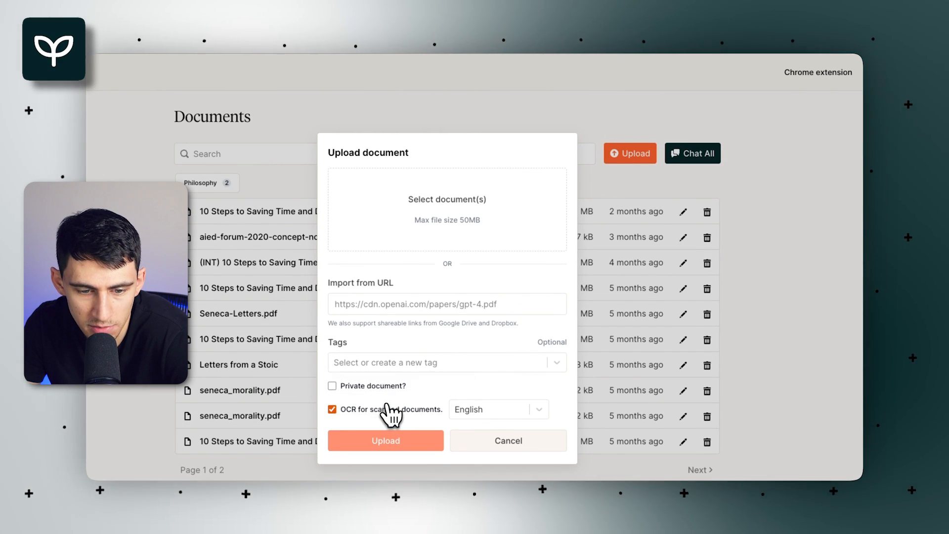
click(386, 440)
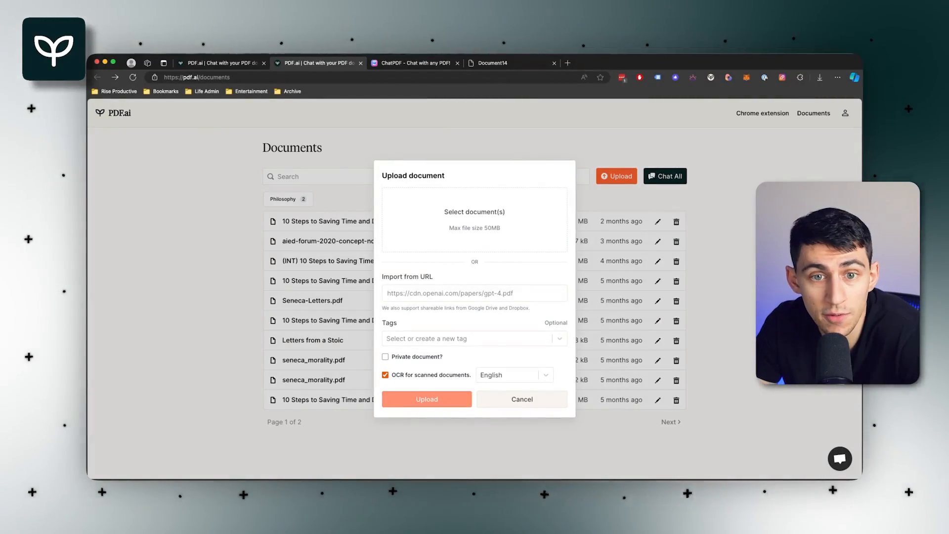
click(521, 399)
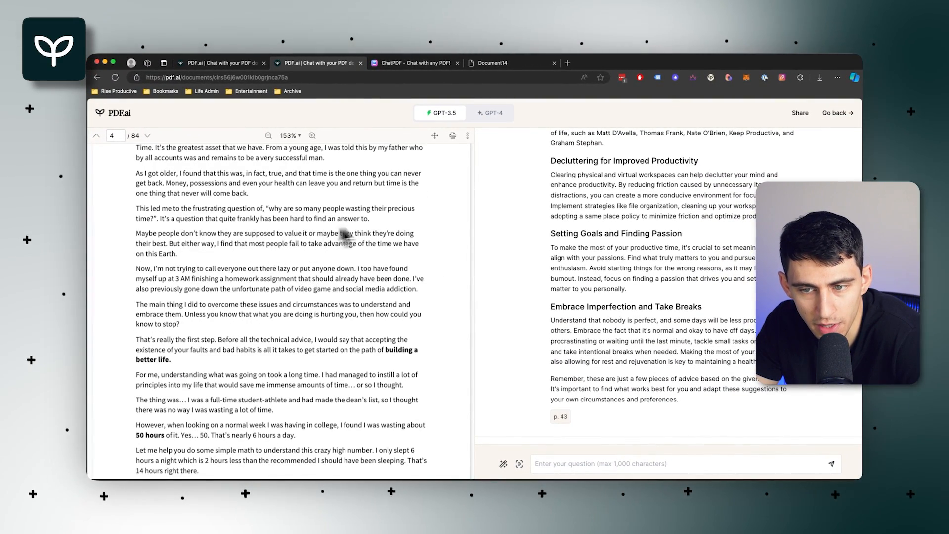
mouse_move(658, 441)
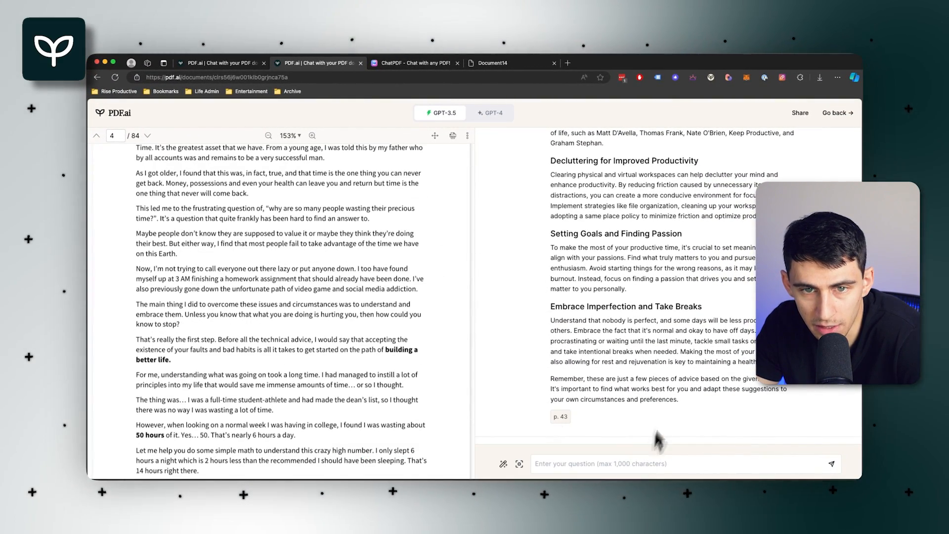
mouse_move(668, 369)
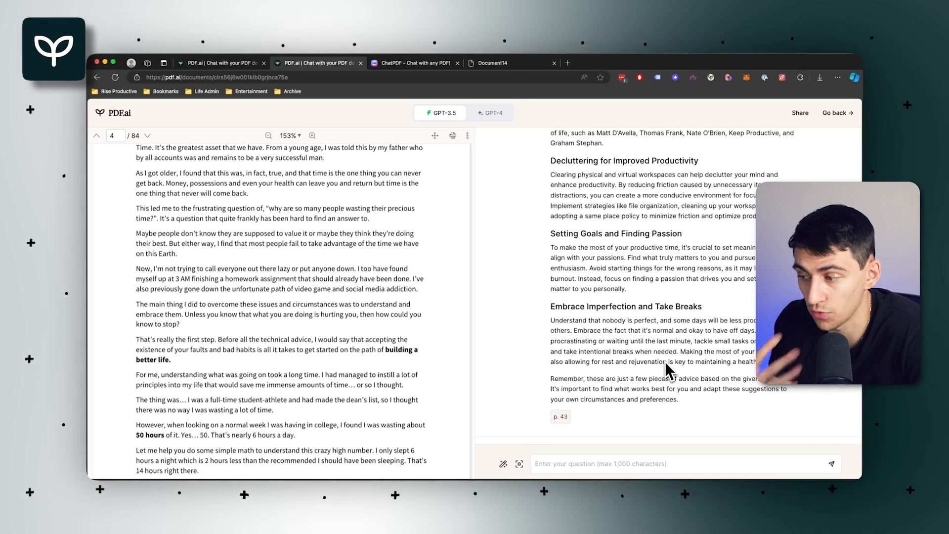
mouse_move(706, 363)
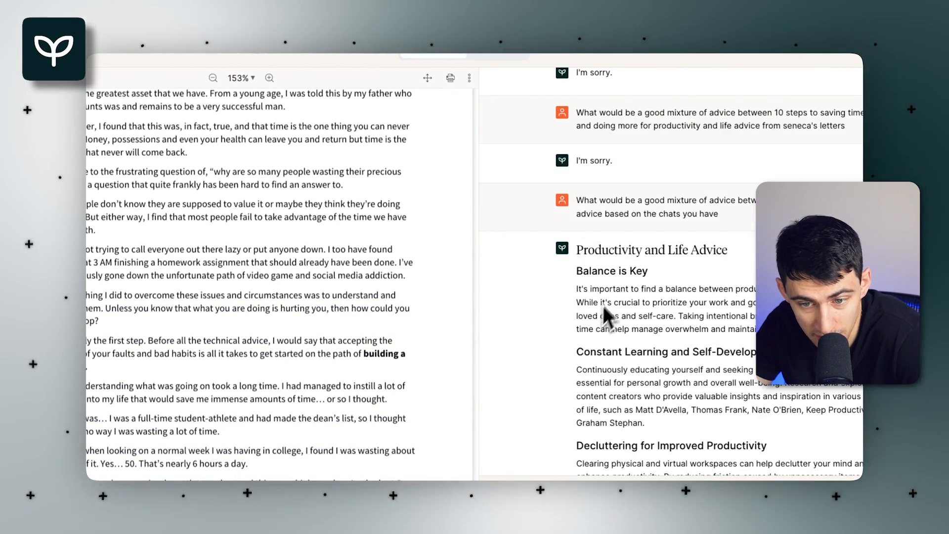
Scroll through the earlier productivity-advice chat exchange.
scroll(down, 3)
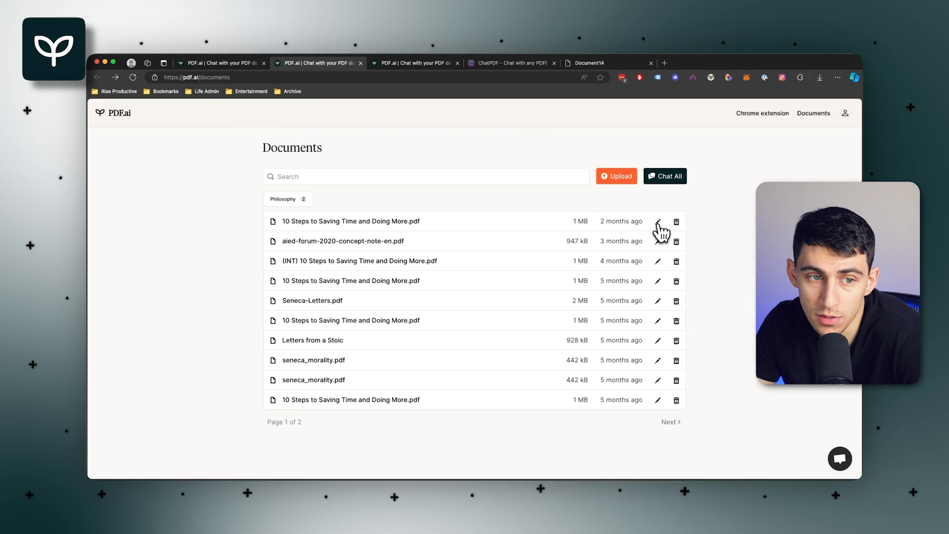
Create a Productivity tag on the first 10 Steps document's details and save it.
click(658, 221)
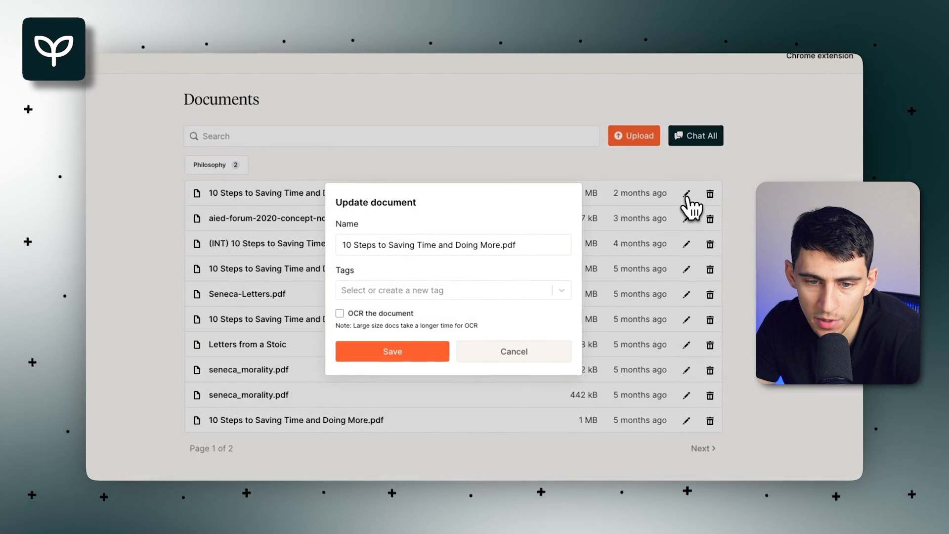
click(514, 351)
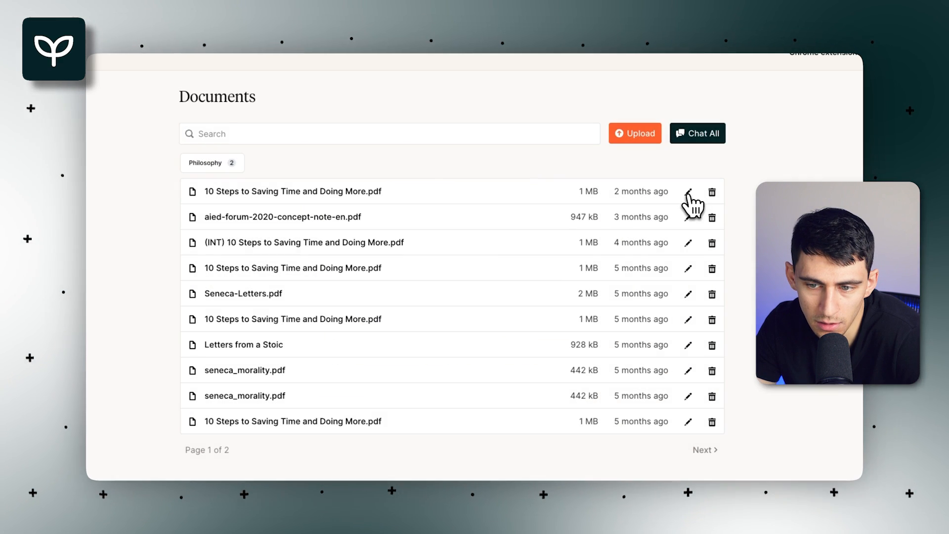
click(688, 191)
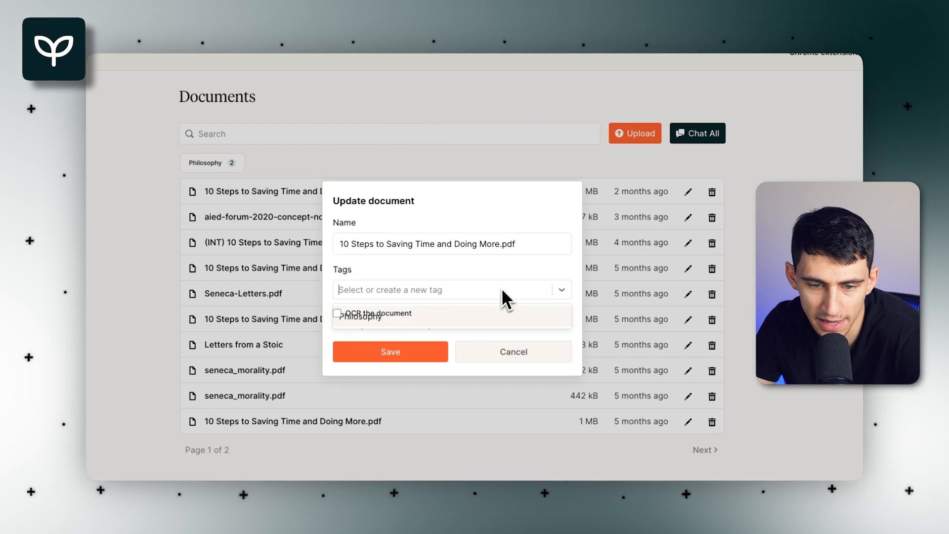
text(Productivity)
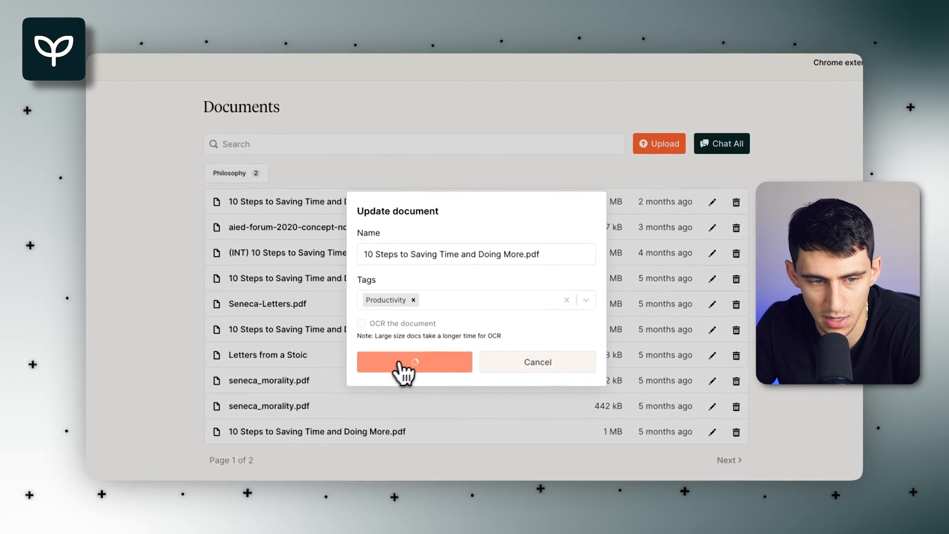
click(414, 362)
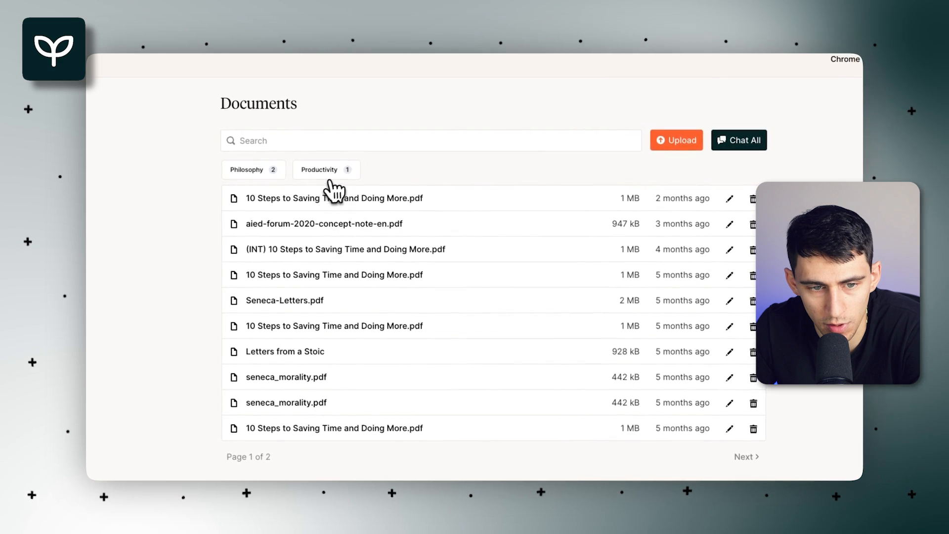
click(247, 169)
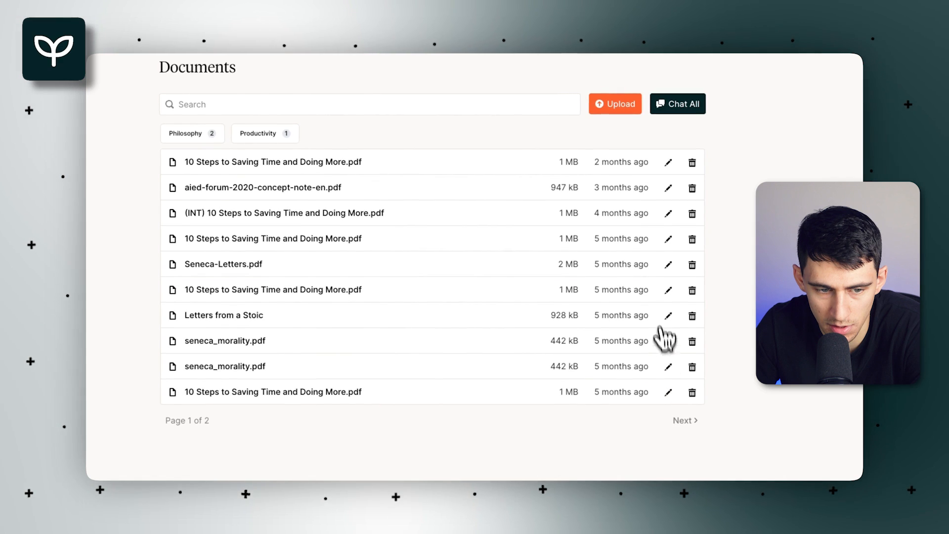
On page 2, tag In Praise of Idleness with Philosophy, save, and view the document.
click(668, 199)
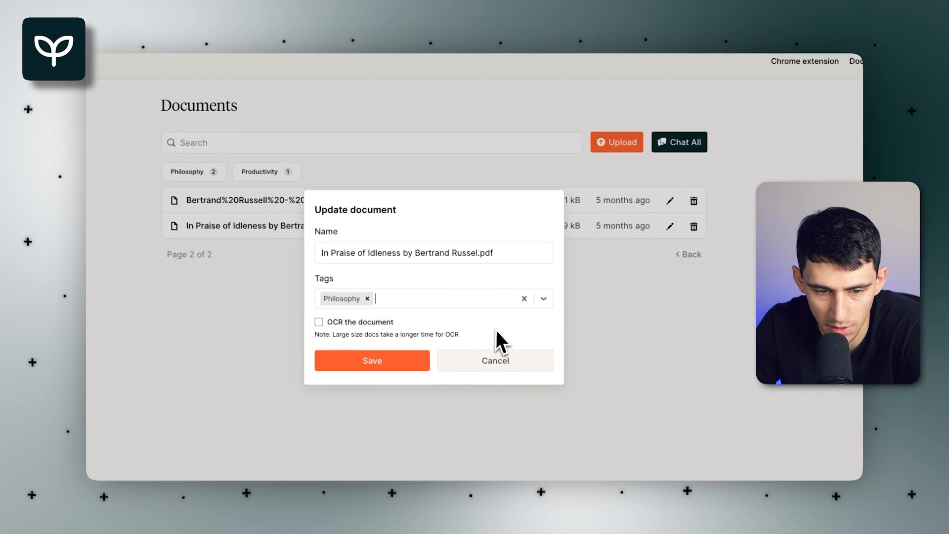
click(367, 299)
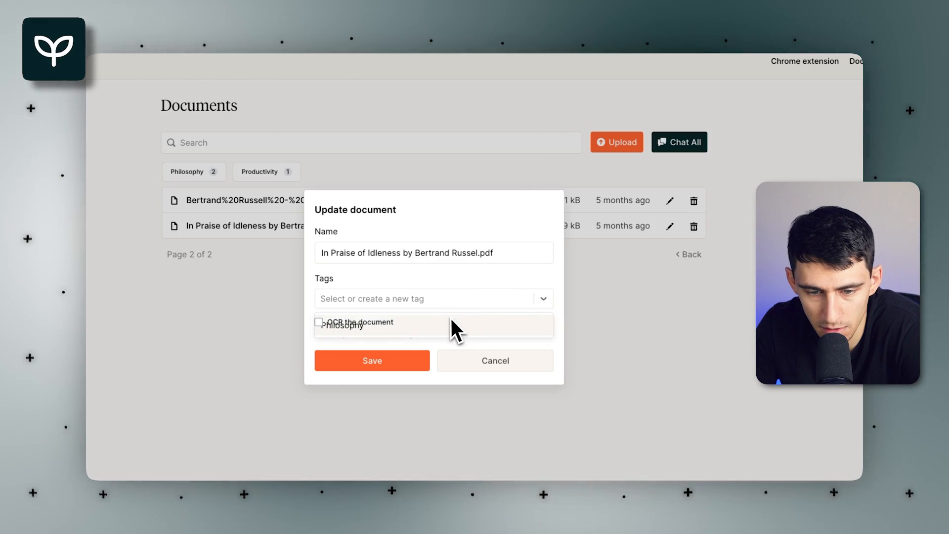
click(371, 360)
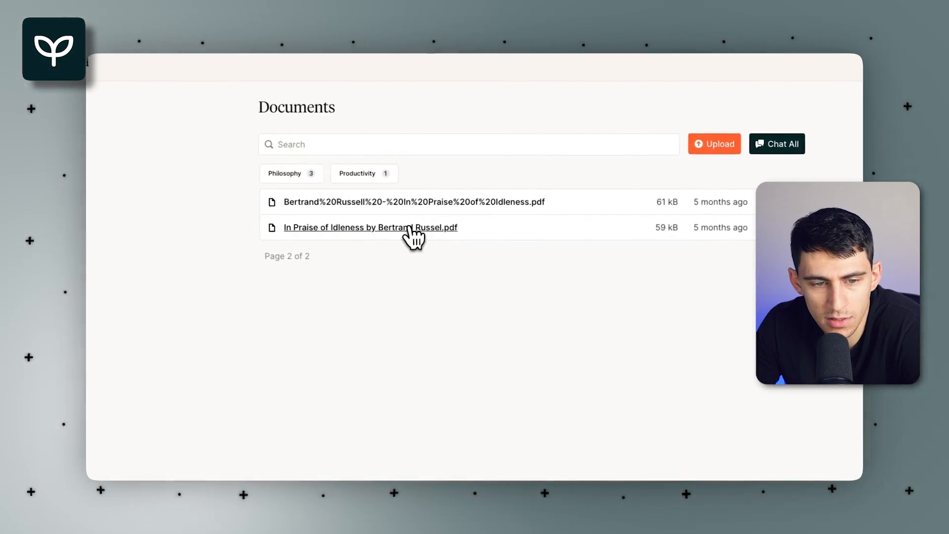
click(370, 227)
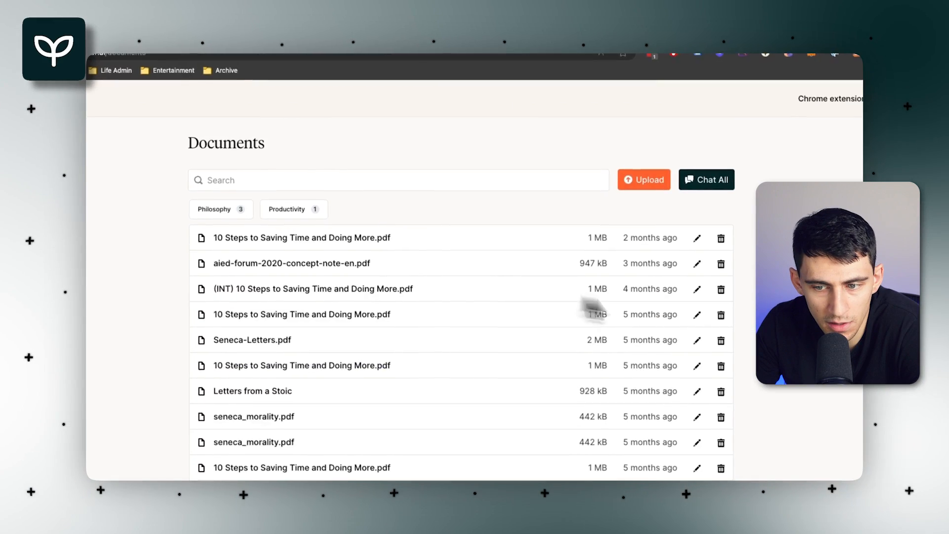
Upload the Bertrand Russell In Praise of Idleness essay marked as a private document.
click(697, 238)
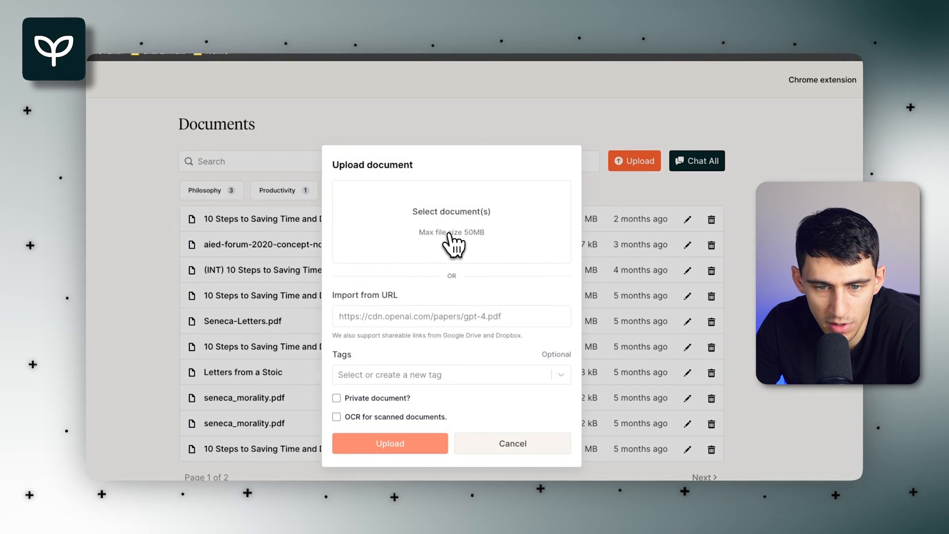
click(452, 222)
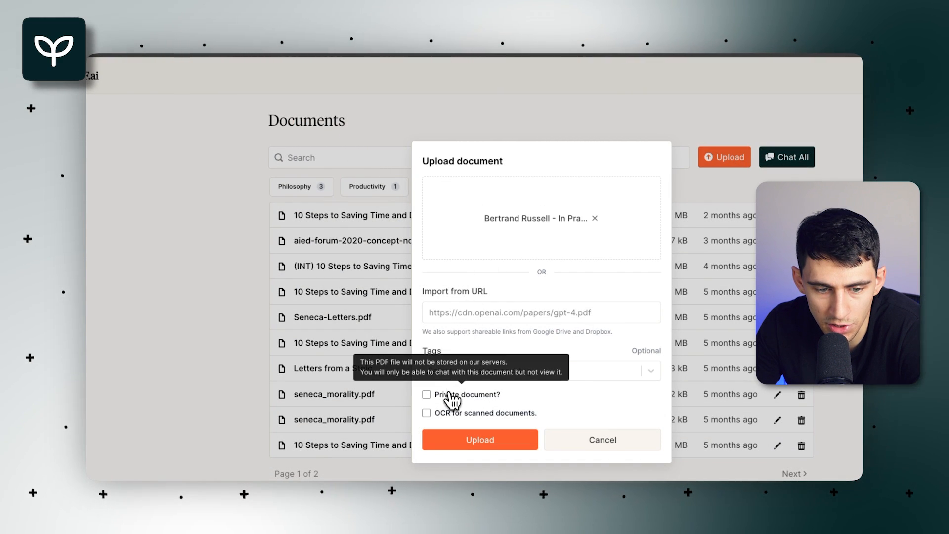
click(428, 394)
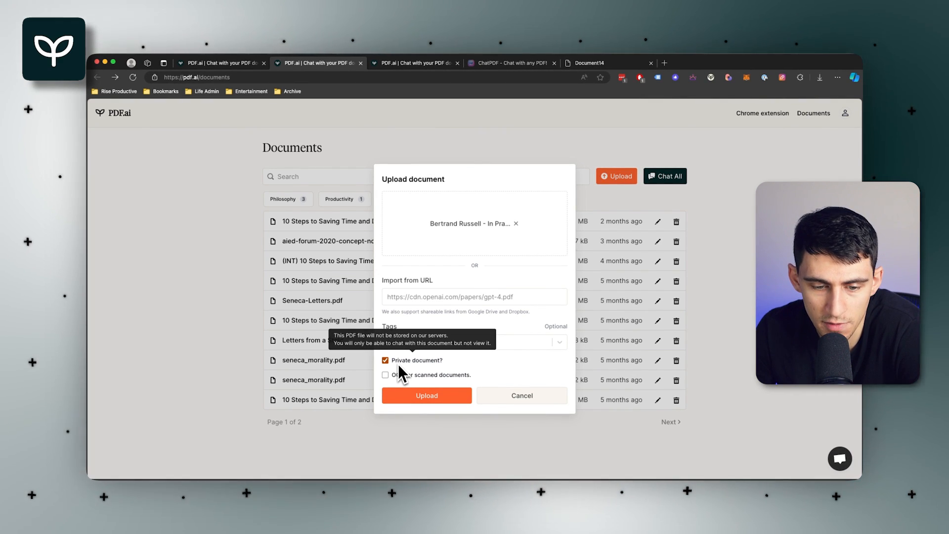
click(428, 395)
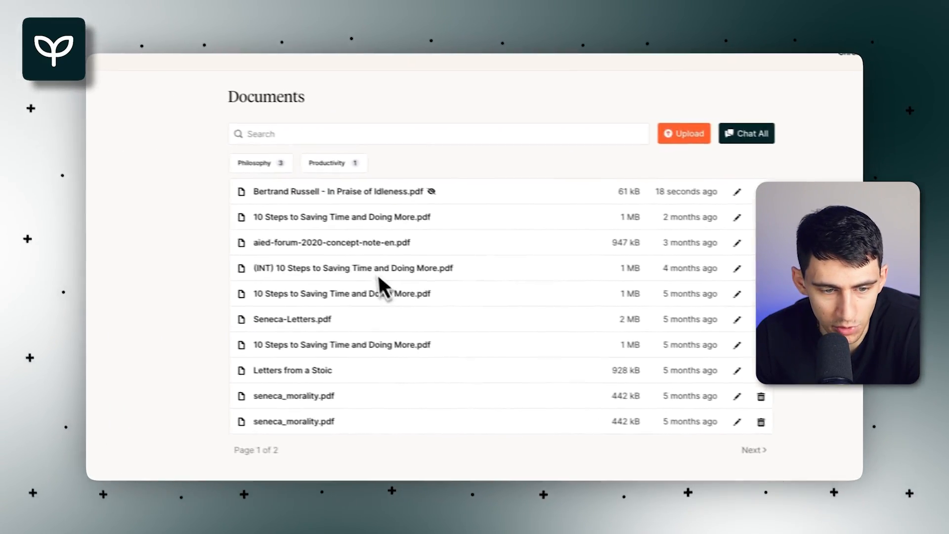
Enter the 10 Steps chat, glance at the prompt library and suggested questions, then dismiss them.
click(341, 217)
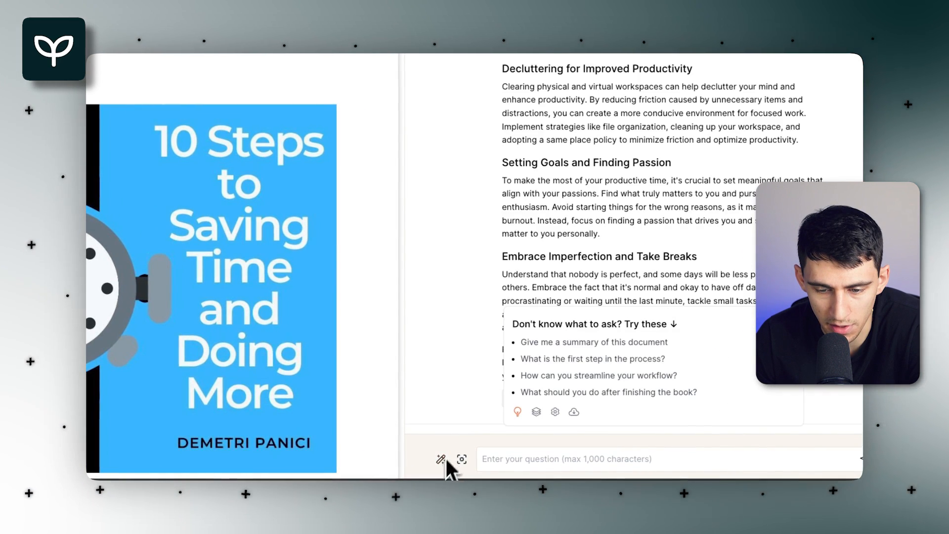
click(536, 412)
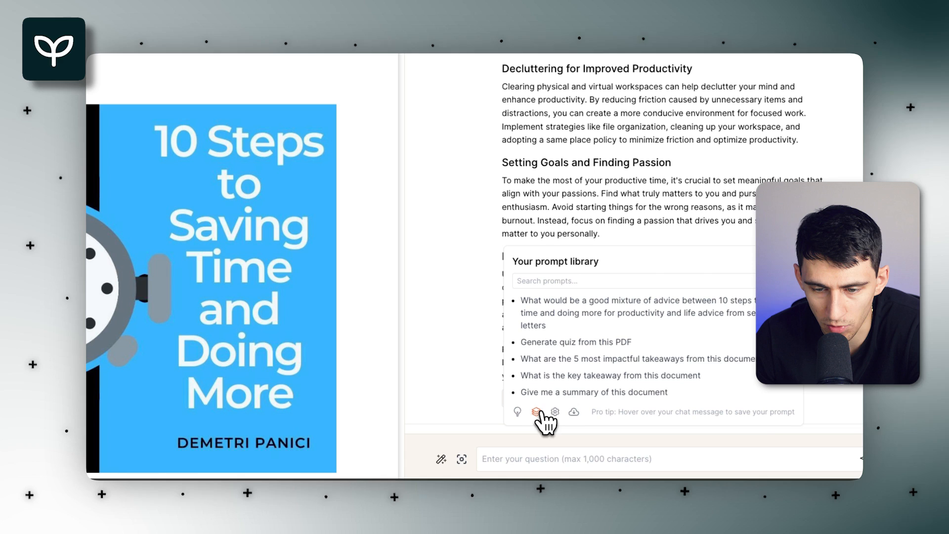
mouse_move(578, 311)
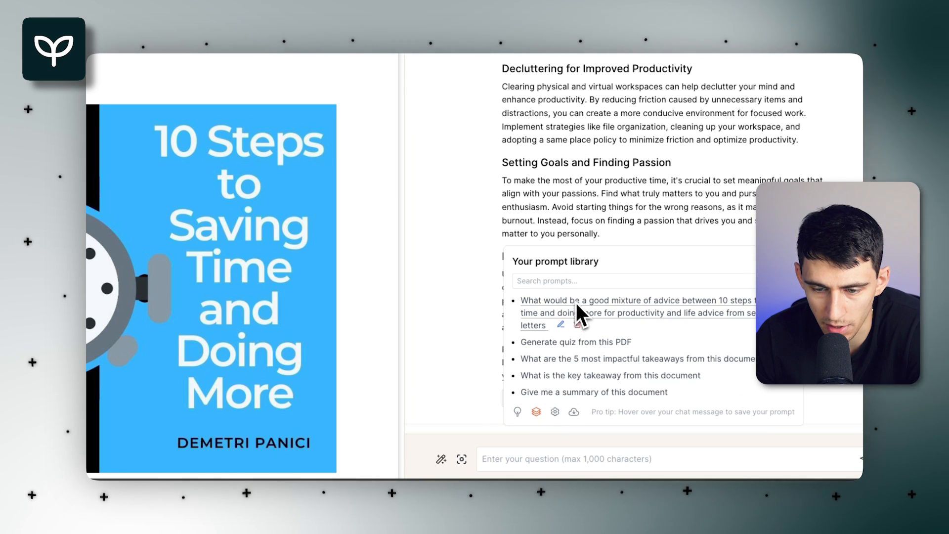
click(517, 411)
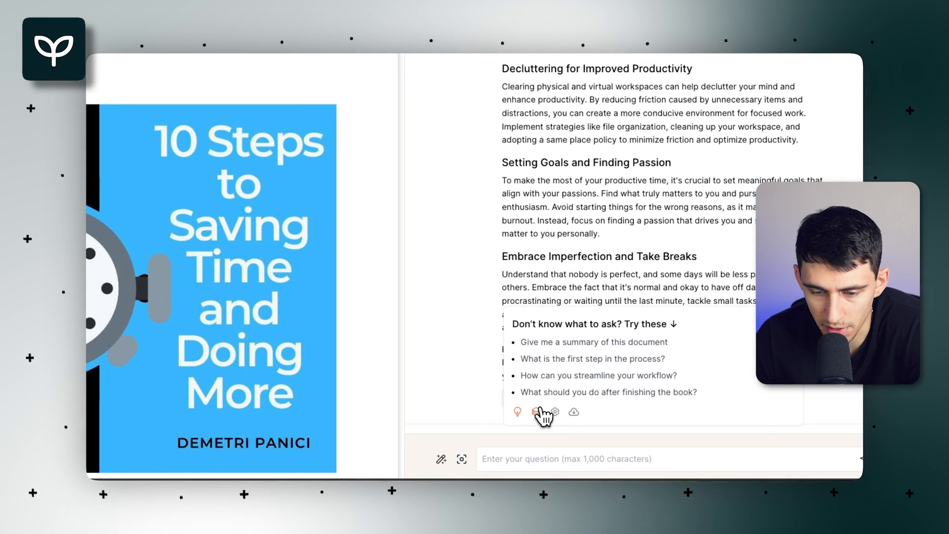
click(535, 411)
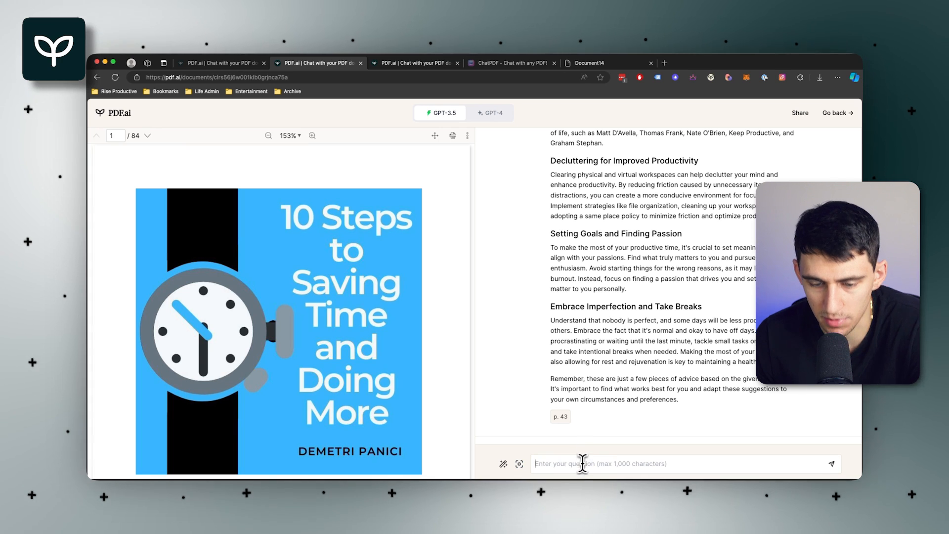
Ask for the article's 5 key points, save the question as a prompt, and reuse it.
text(What at)
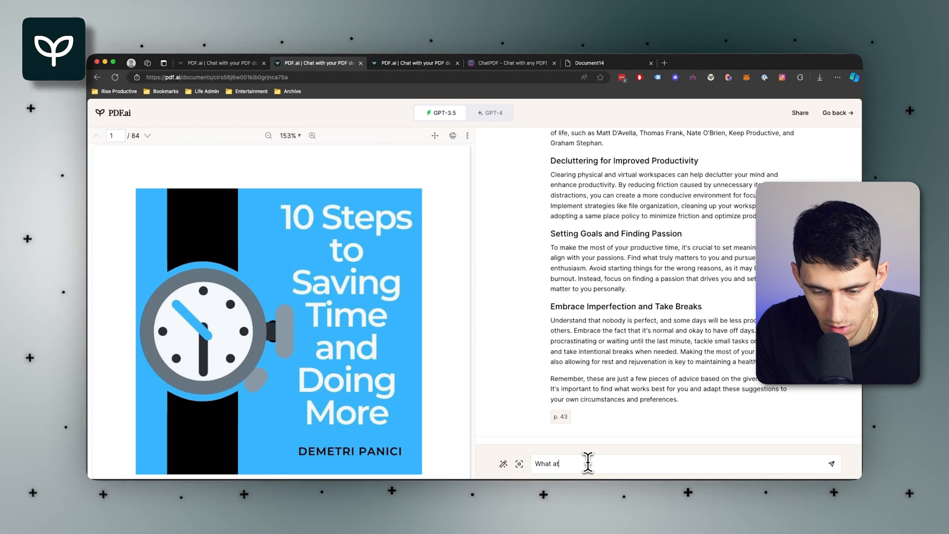
text(re the 5 key poin)
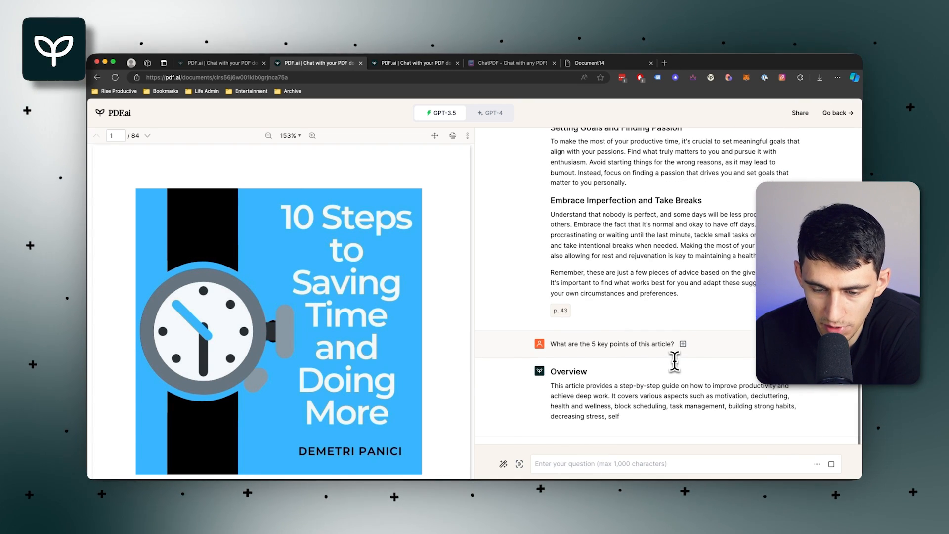
scroll(down, 3)
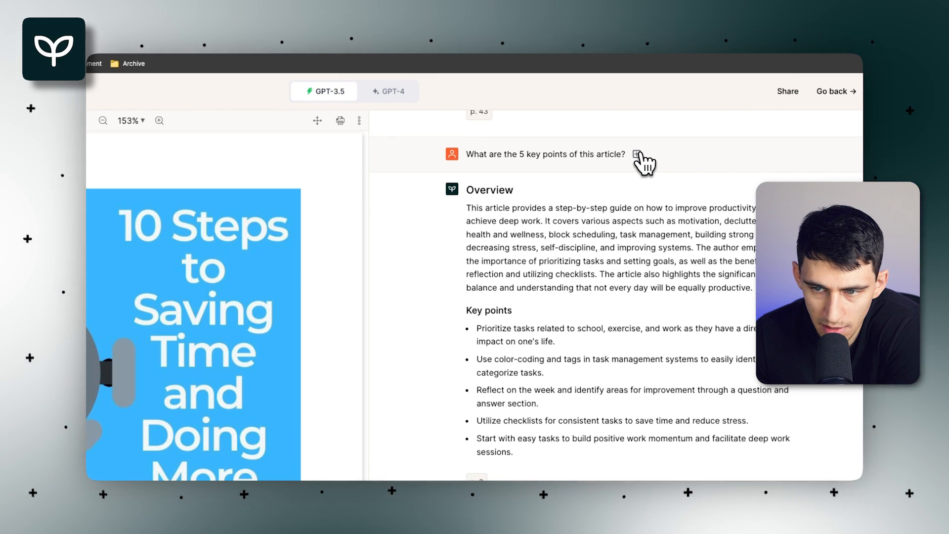
click(638, 154)
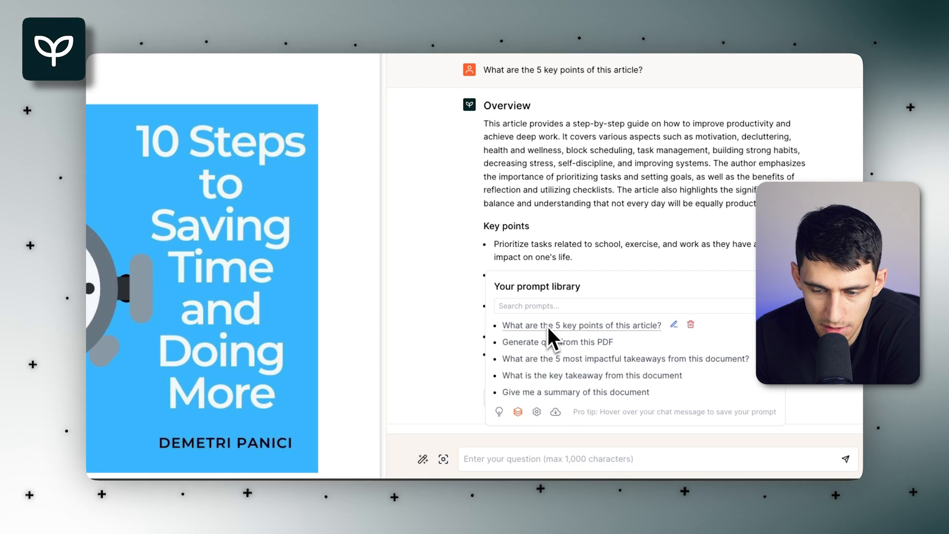
click(672, 326)
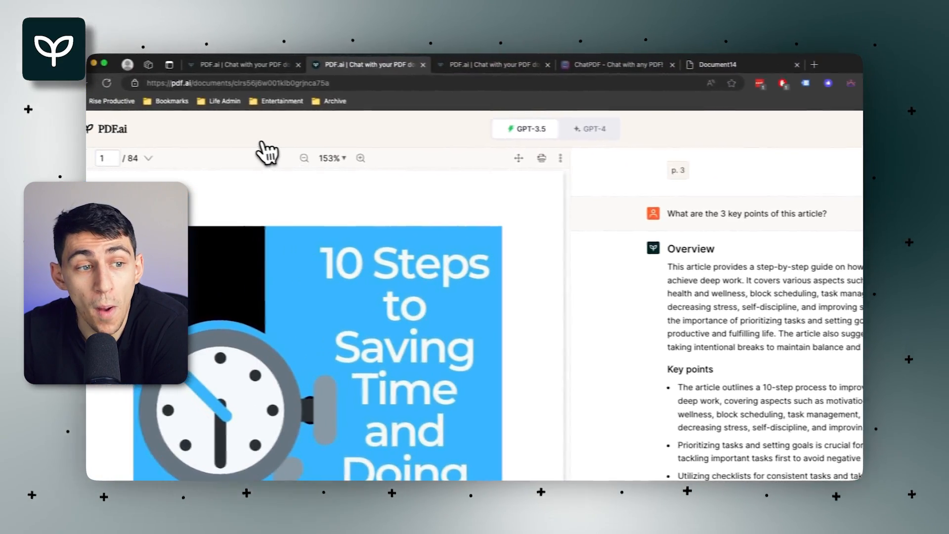
From the profile menu, reach the Free PDF Tools page and review the scanners, quiz generator and merge/split tools.
click(107, 83)
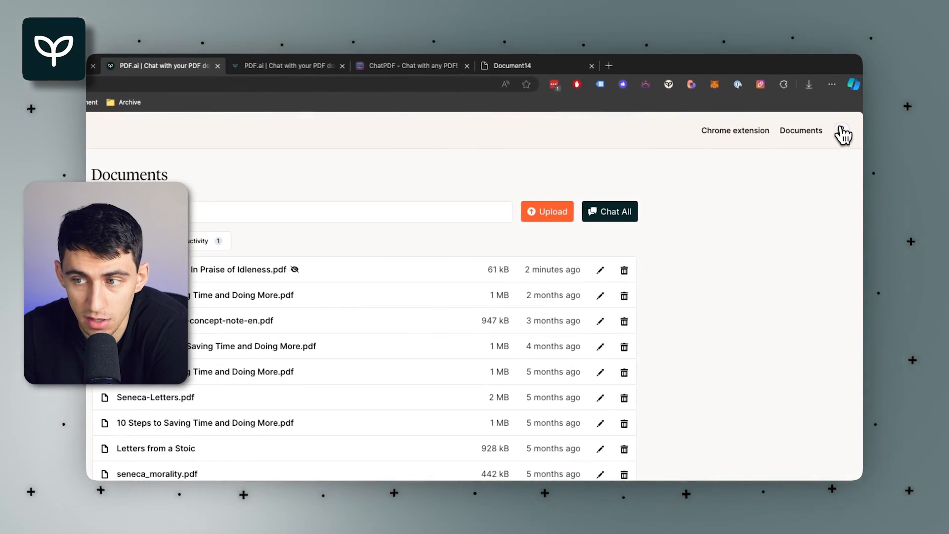
click(842, 132)
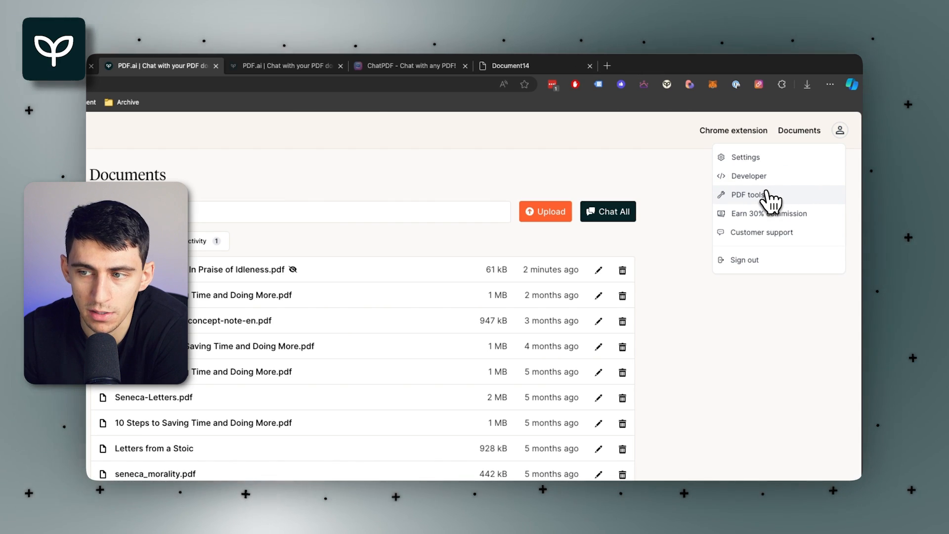
click(746, 195)
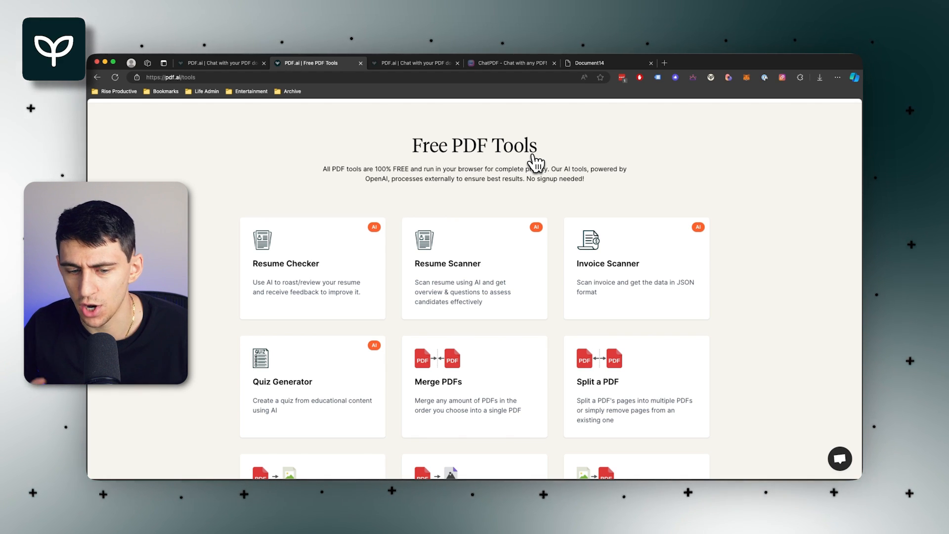
scroll(down, 3)
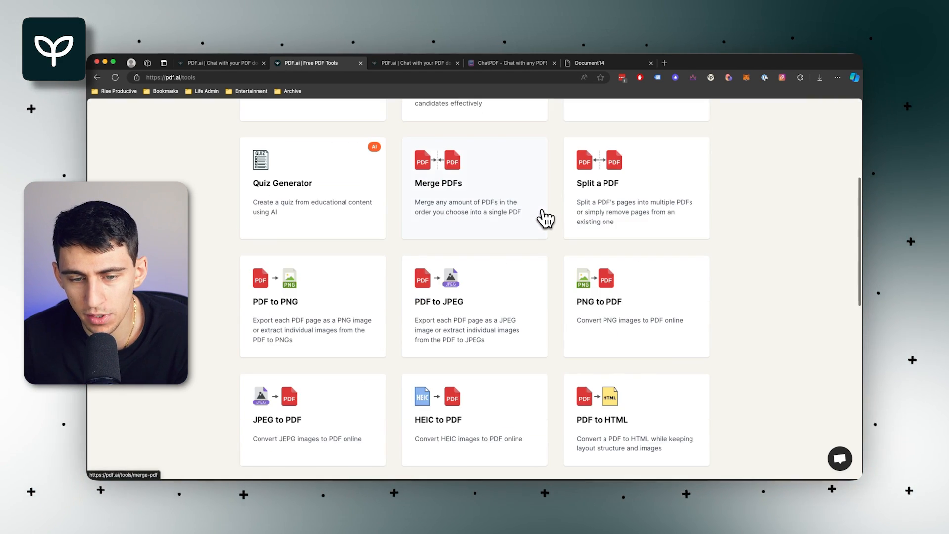
scroll(up, 3)
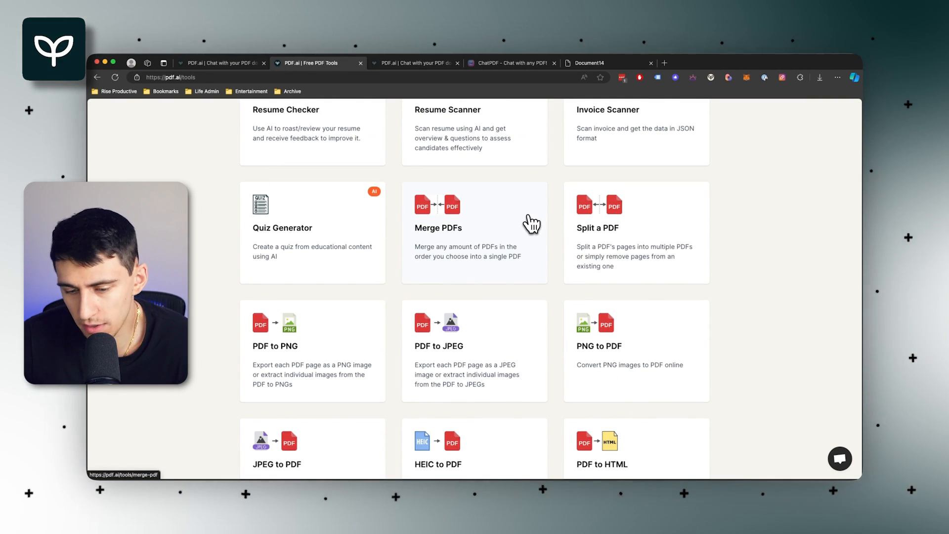
scroll(down, 3)
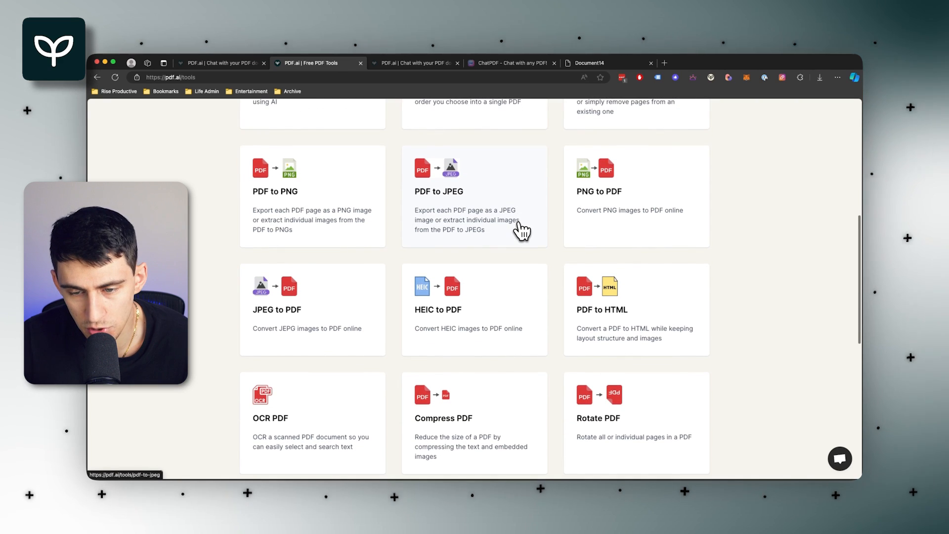
scroll(down, 3)
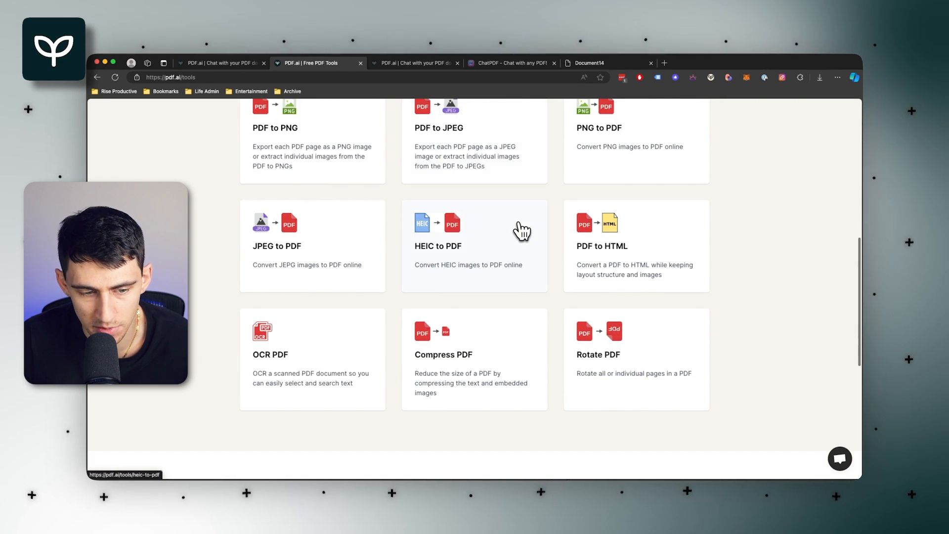
scroll(up, 3)
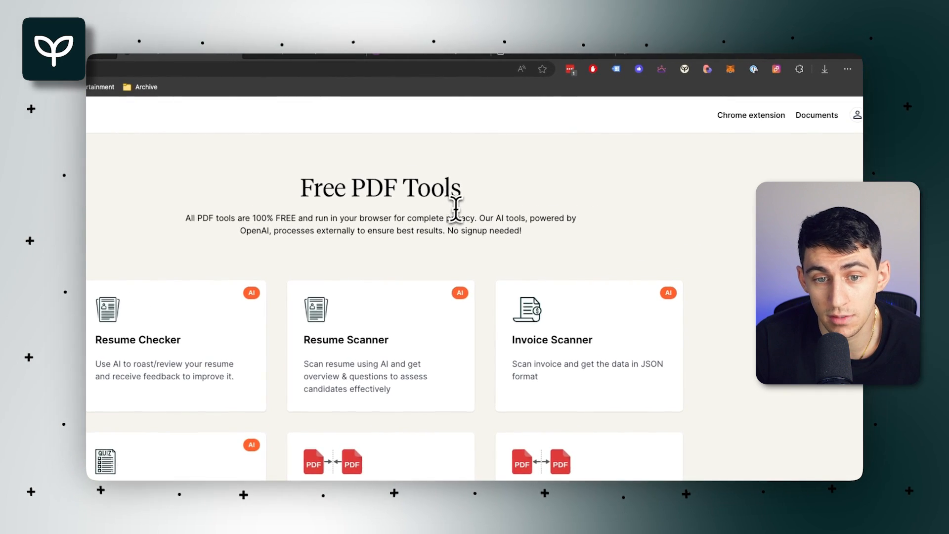
From the PDF.ai home page, review the pricing table from free Hobby to $30 Enterprise.
click(815, 115)
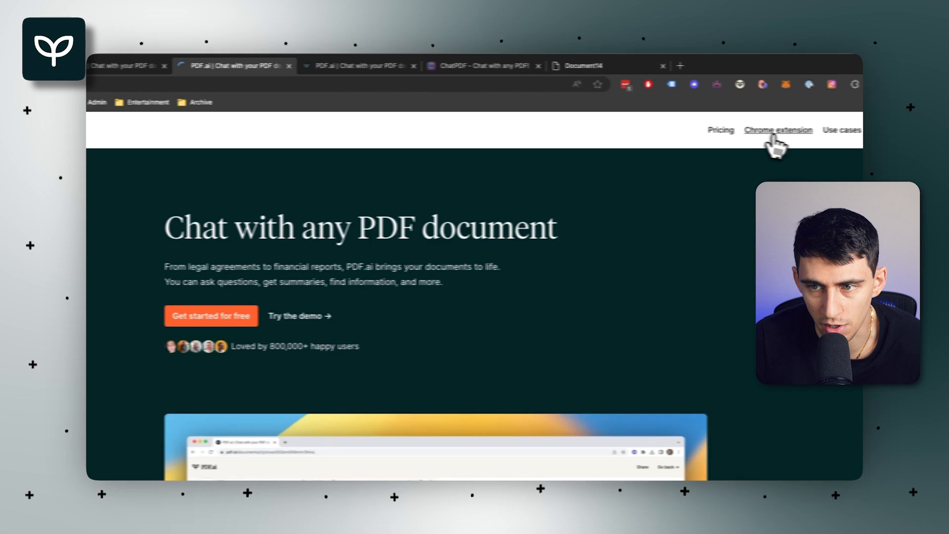
click(721, 129)
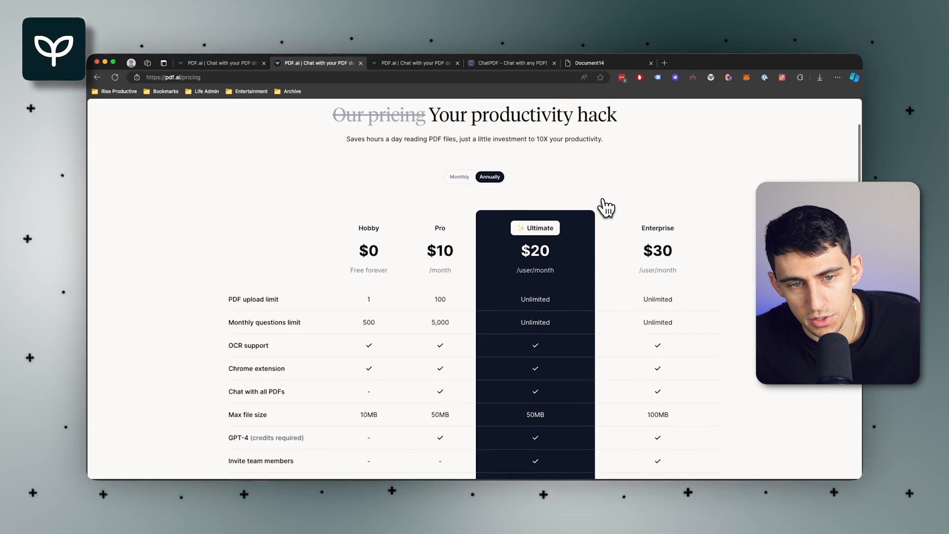
scroll(down, 3)
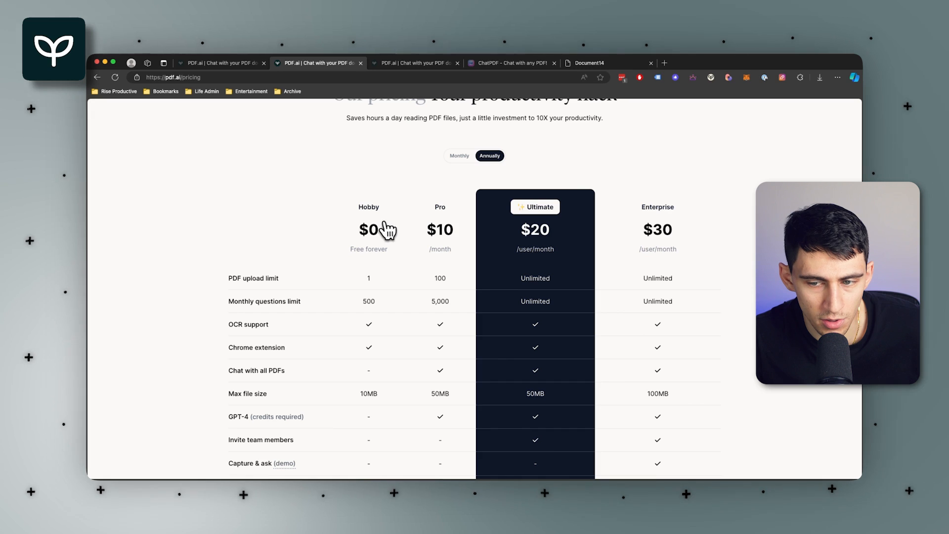
scroll(down, 3)
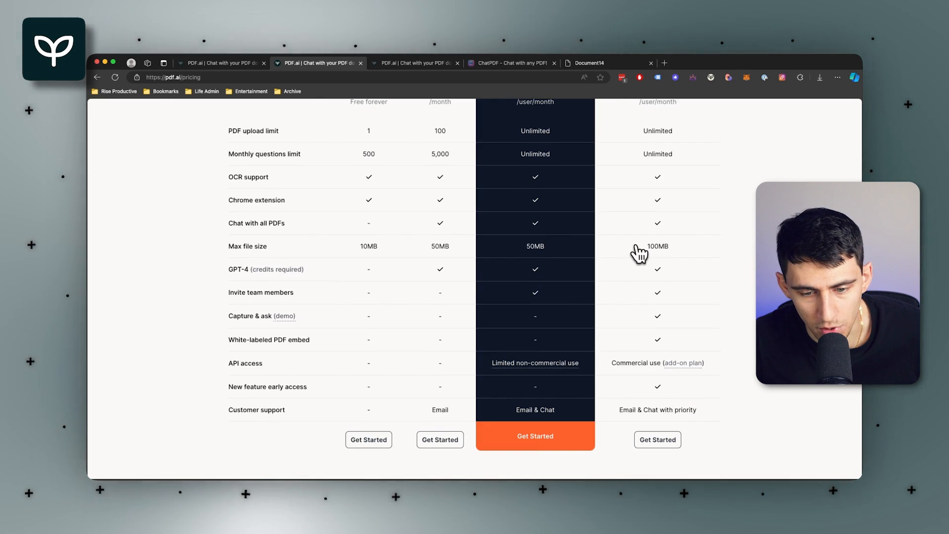
scroll(up, 3)
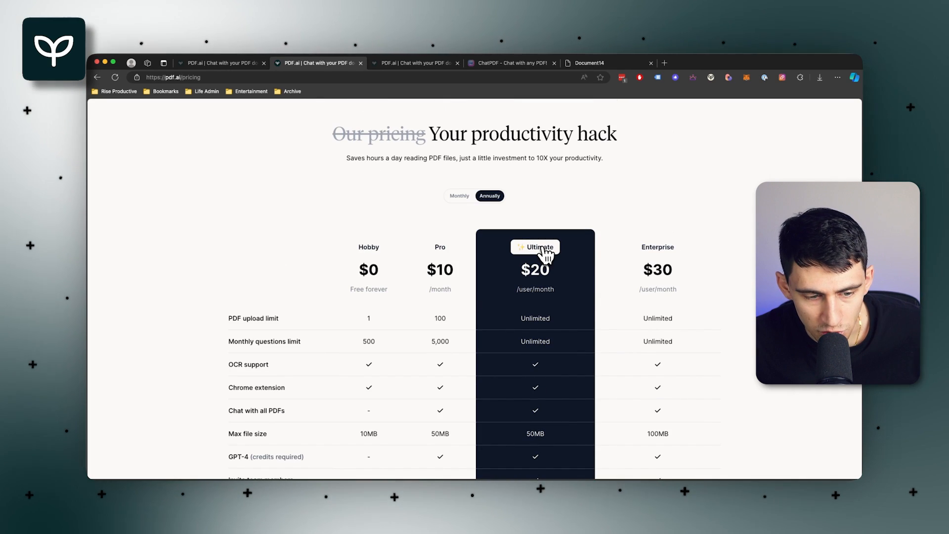
scroll(down, 3)
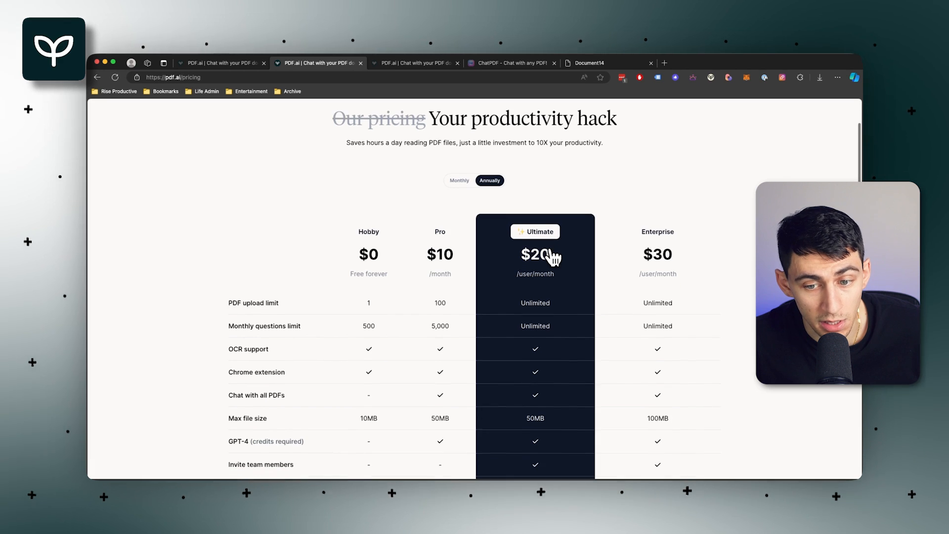
scroll(down, 3)
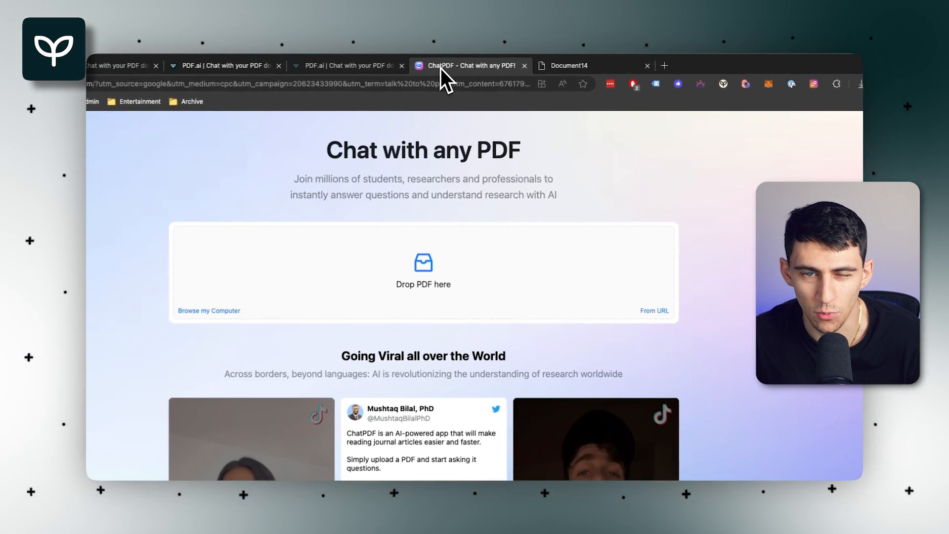
Open the 'Bertrand Russell - In Praise of Idleness' chat from My Chats.
scroll(down, 3)
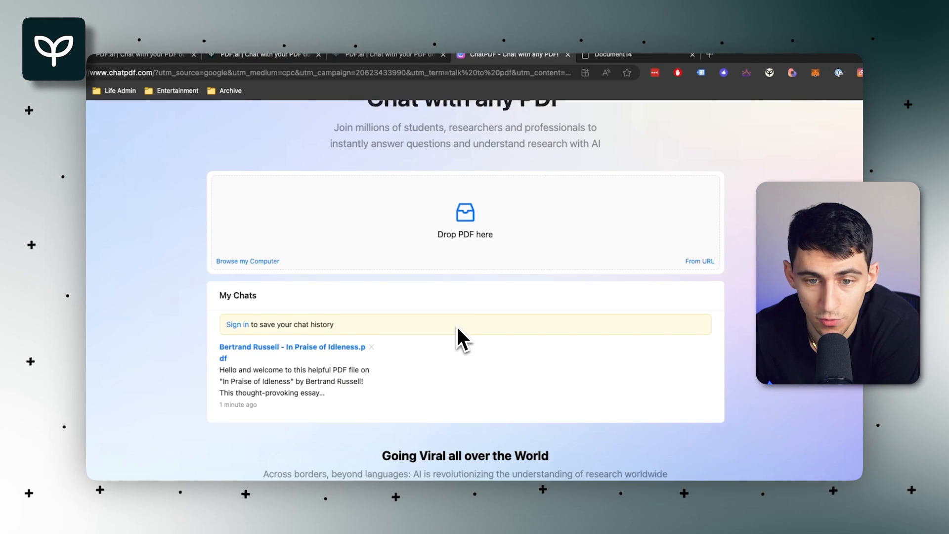
click(291, 347)
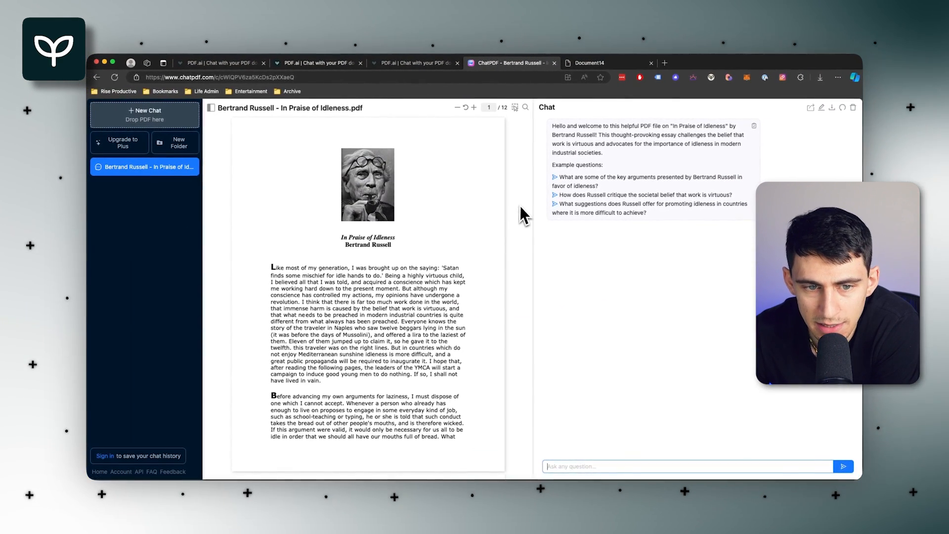